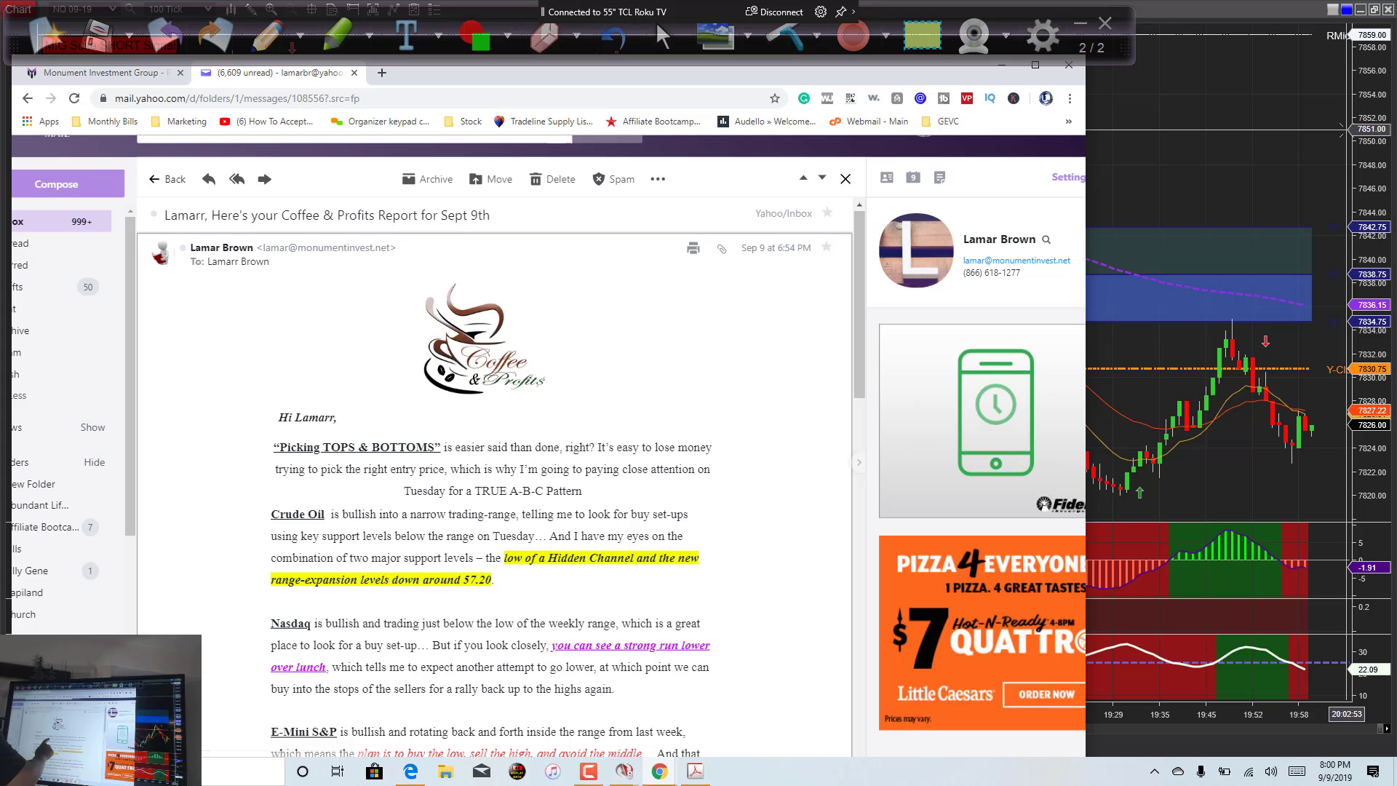
- Scroll the Coffee & Profits email past the E-Mini S&P section to the consultation offer
{"action": "scroll", "scroll_direction": "down", "scroll_amount": 3}
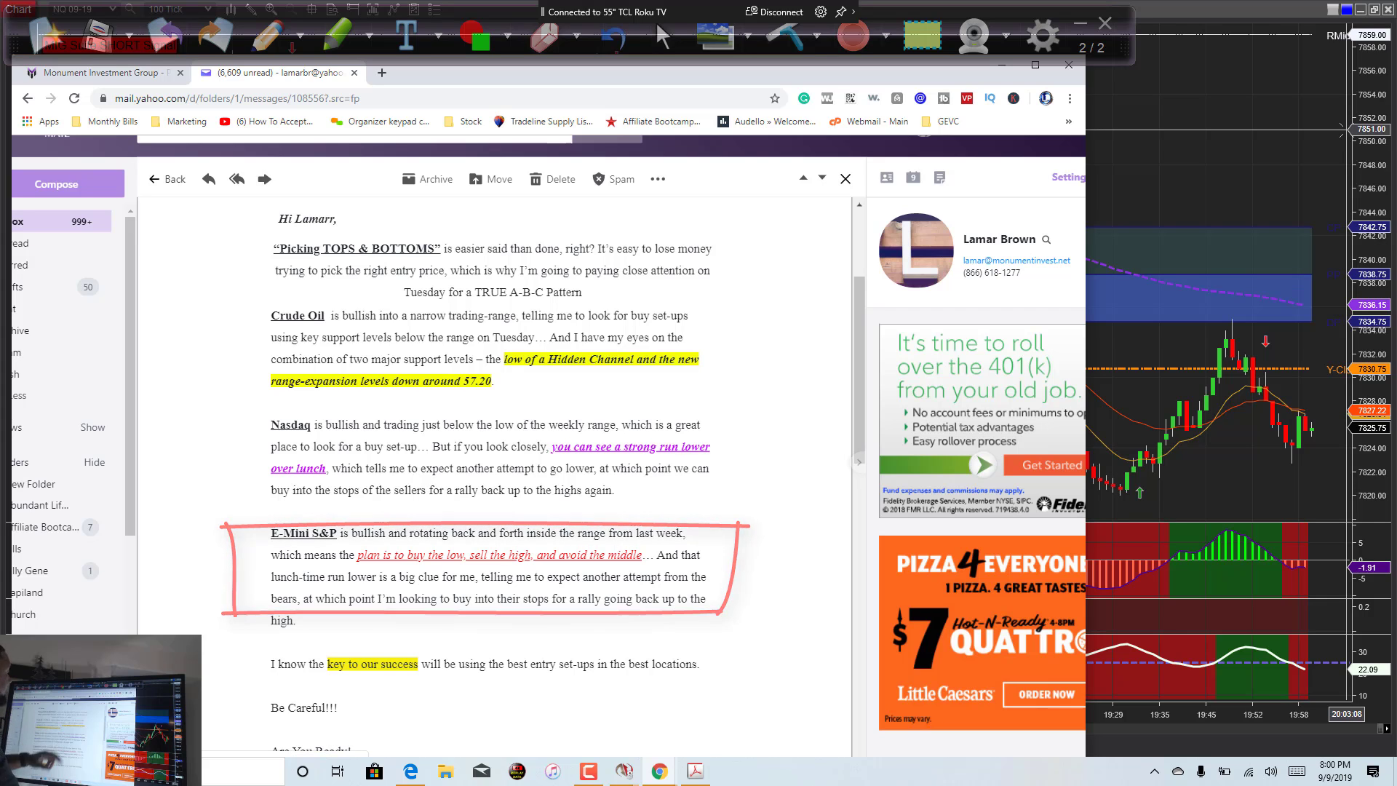
{"action": "scroll", "scroll_direction": "down", "scroll_amount": 3}
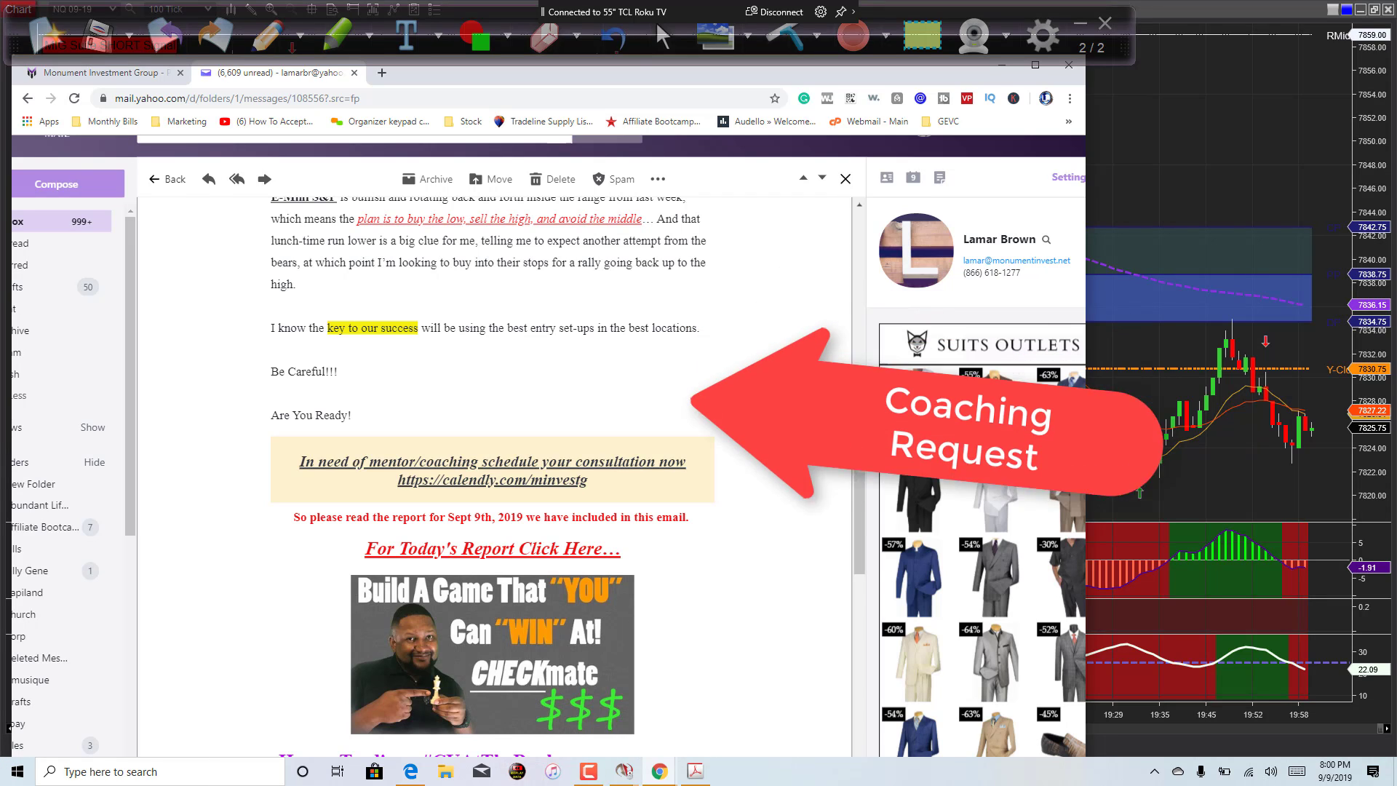
- Open the September 10 Profit Pivot Points PDF via the 'For Today's Report Click Here' link
{"action": "left_click", "coordinate": [491, 469]}
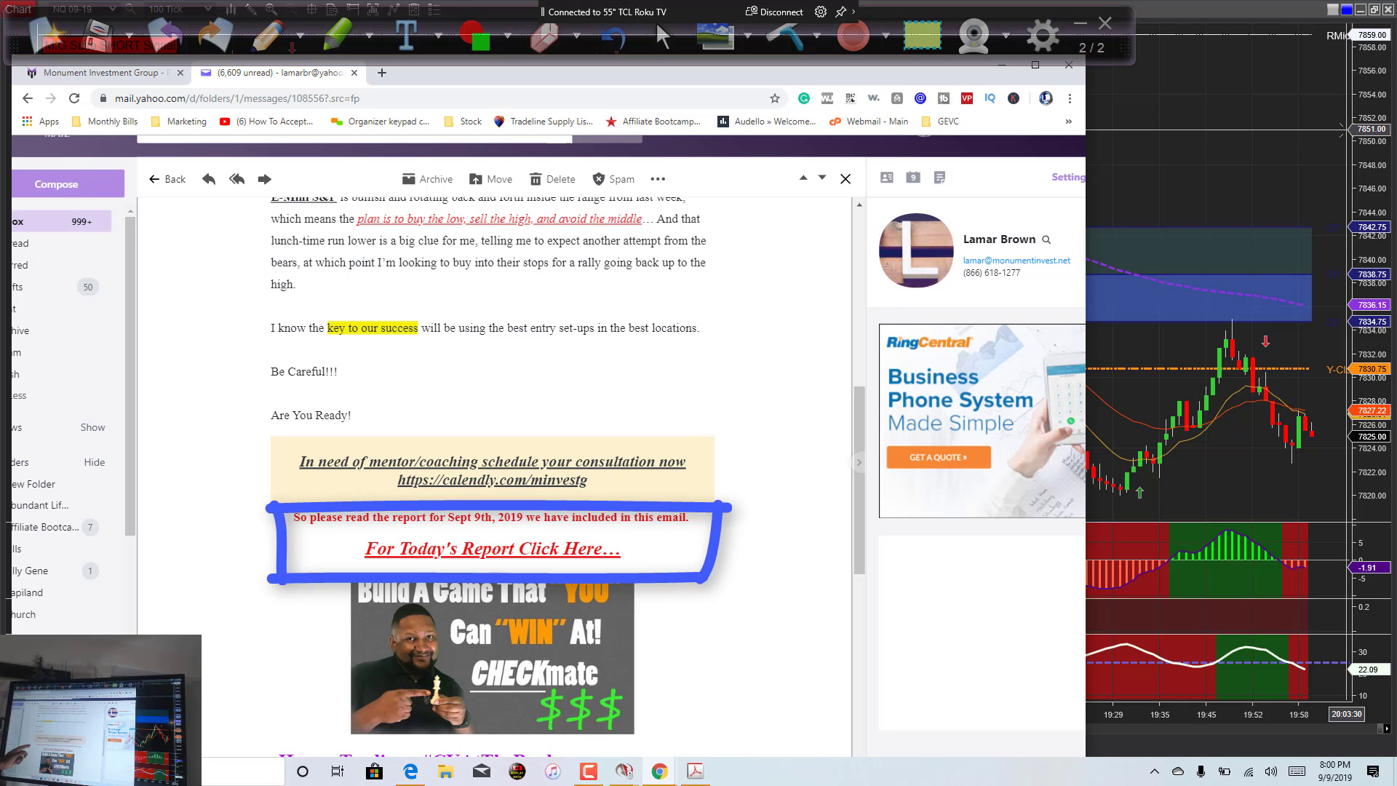
{"action": "left_click", "coordinate": [491, 548]}
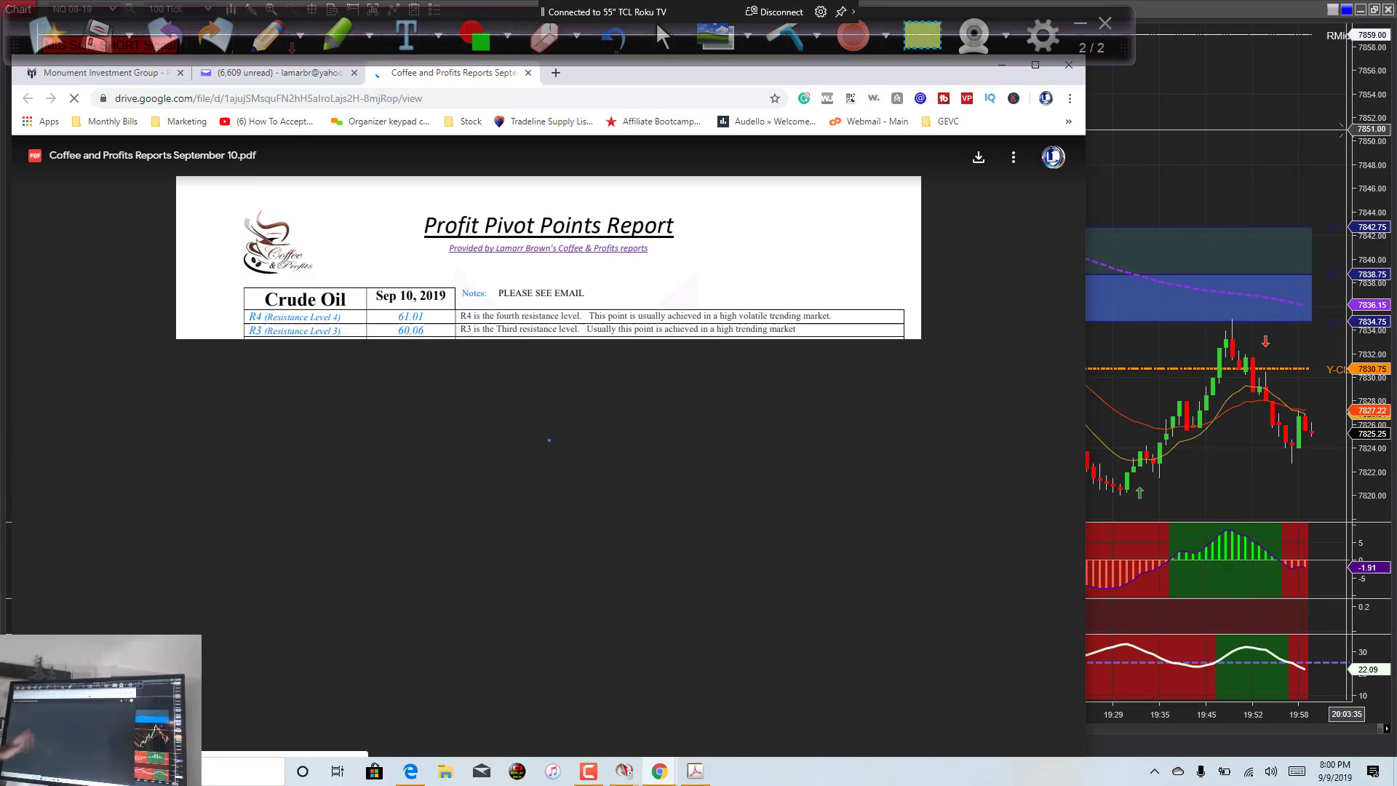
- Scroll through the Crude Oil and Nasdaq-100 pivot pages of the September 10 PDF
{"action": "scroll", "scroll_direction": "down", "scroll_amount": 3}
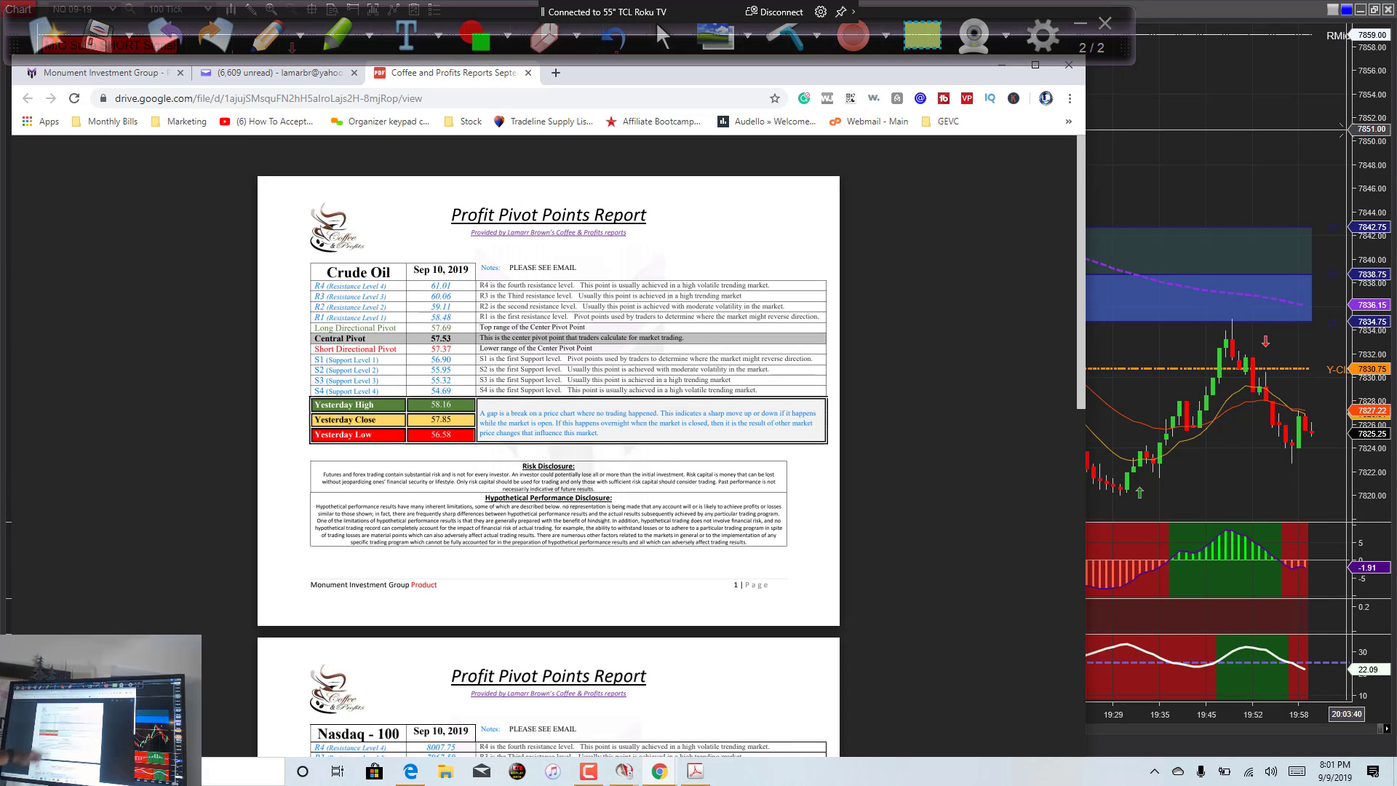
{"action": "scroll", "scroll_direction": "down", "scroll_amount": 3}
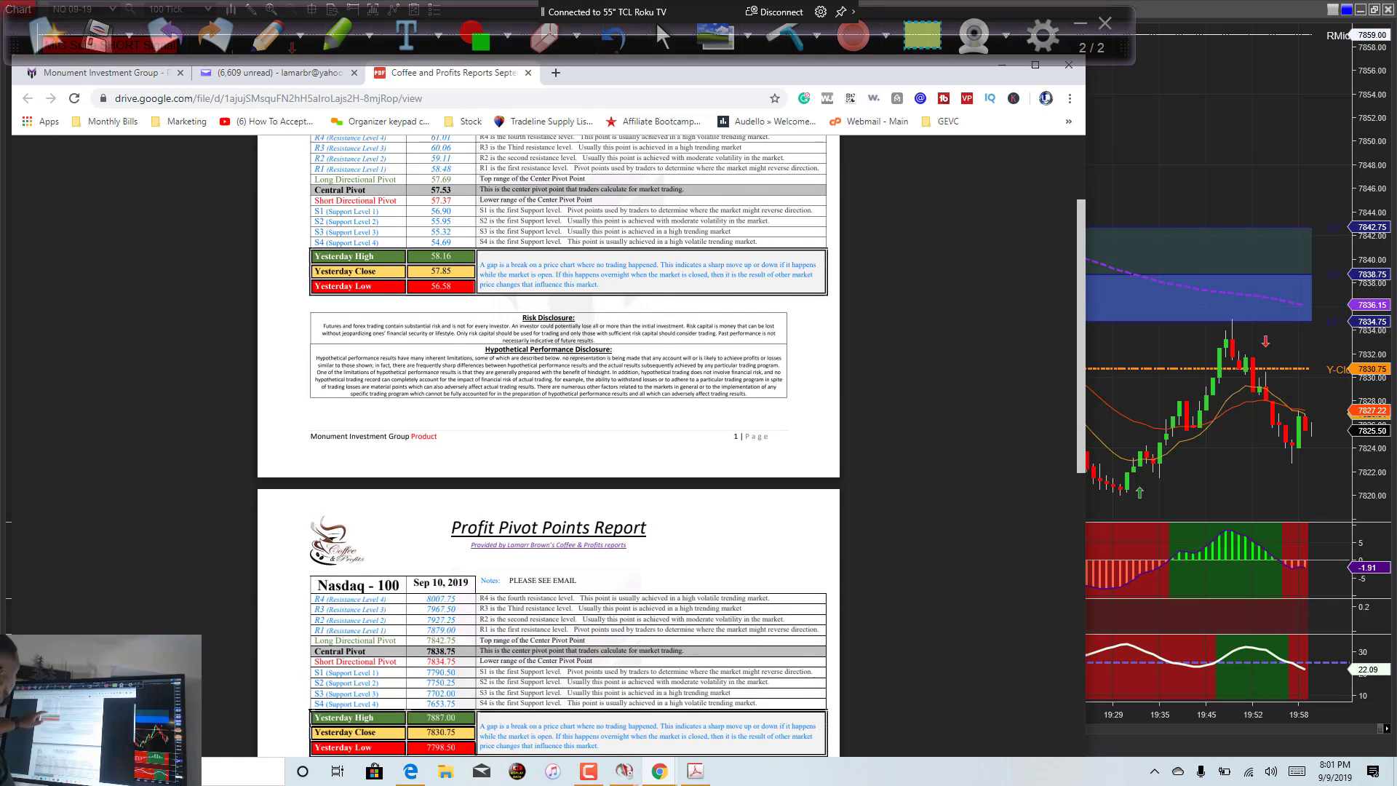
{"action": "scroll", "scroll_direction": "down", "scroll_amount": 3}
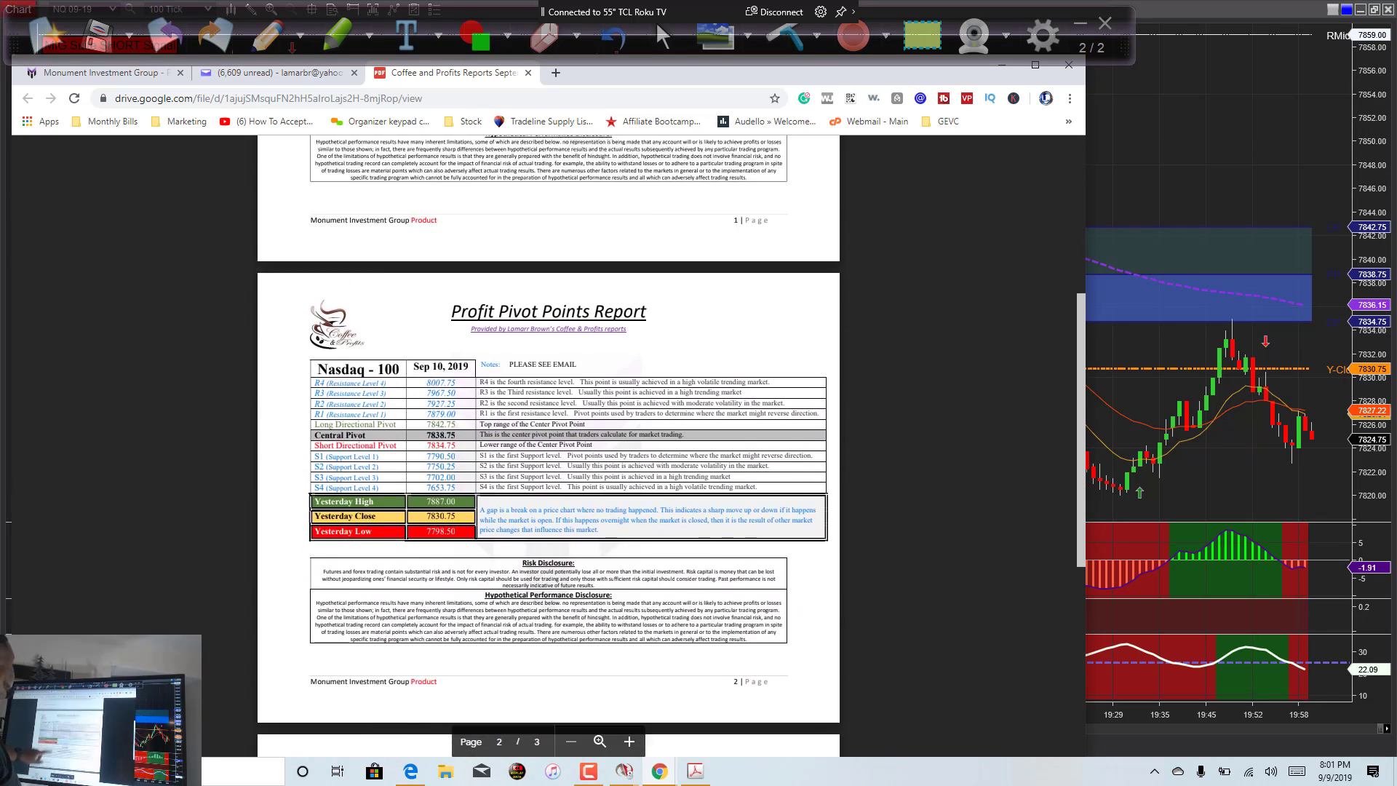
{"action": "scroll", "scroll_direction": "up", "scroll_amount": 3}
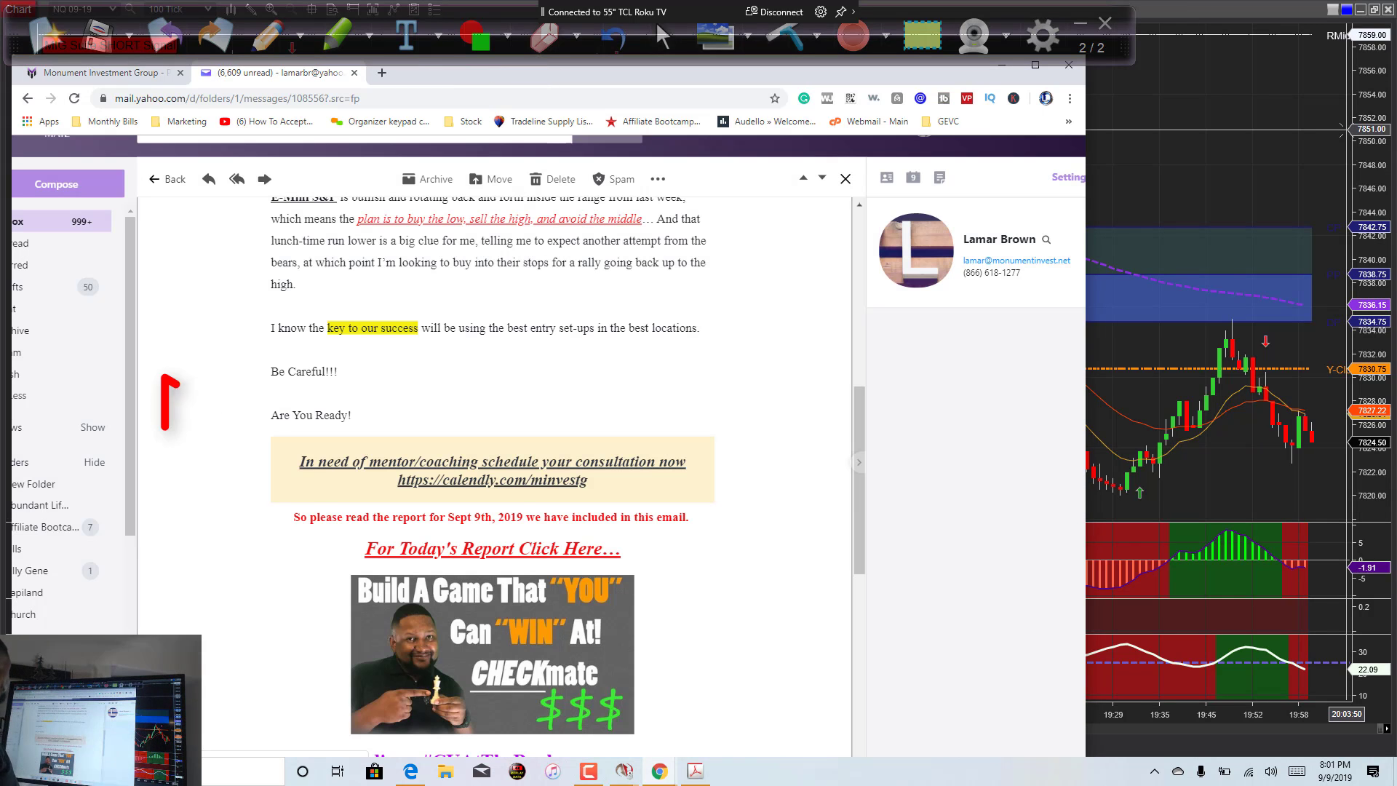
- Get the browser out of the way so the NinjaTrader candlestick chart fills the screen
{"action": "scroll", "scroll_direction": "down", "scroll_amount": 3}
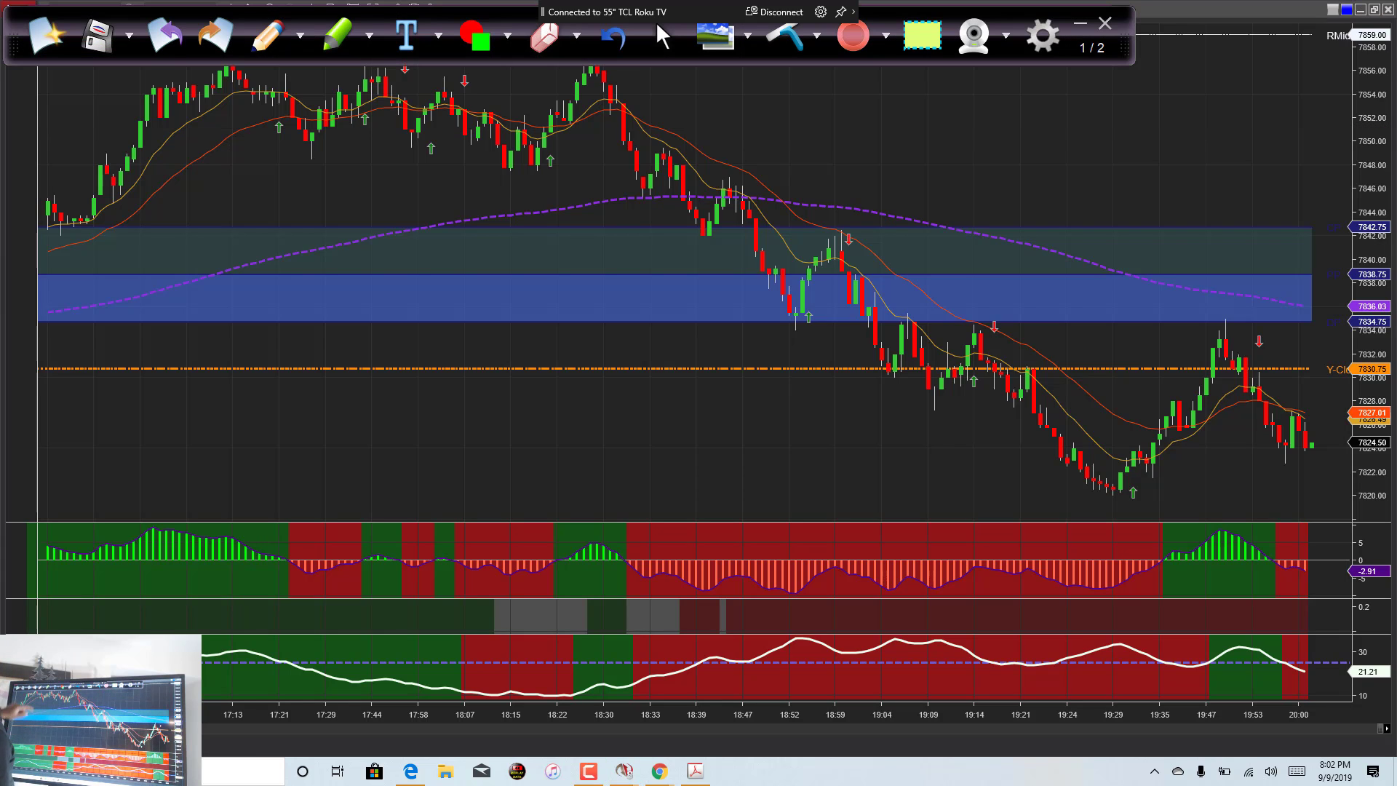
- Page to the handwritten Long/Short lesson page, draw an up arrow, and pick another marker colour
{"action": "left_click", "coordinate": [214, 37]}
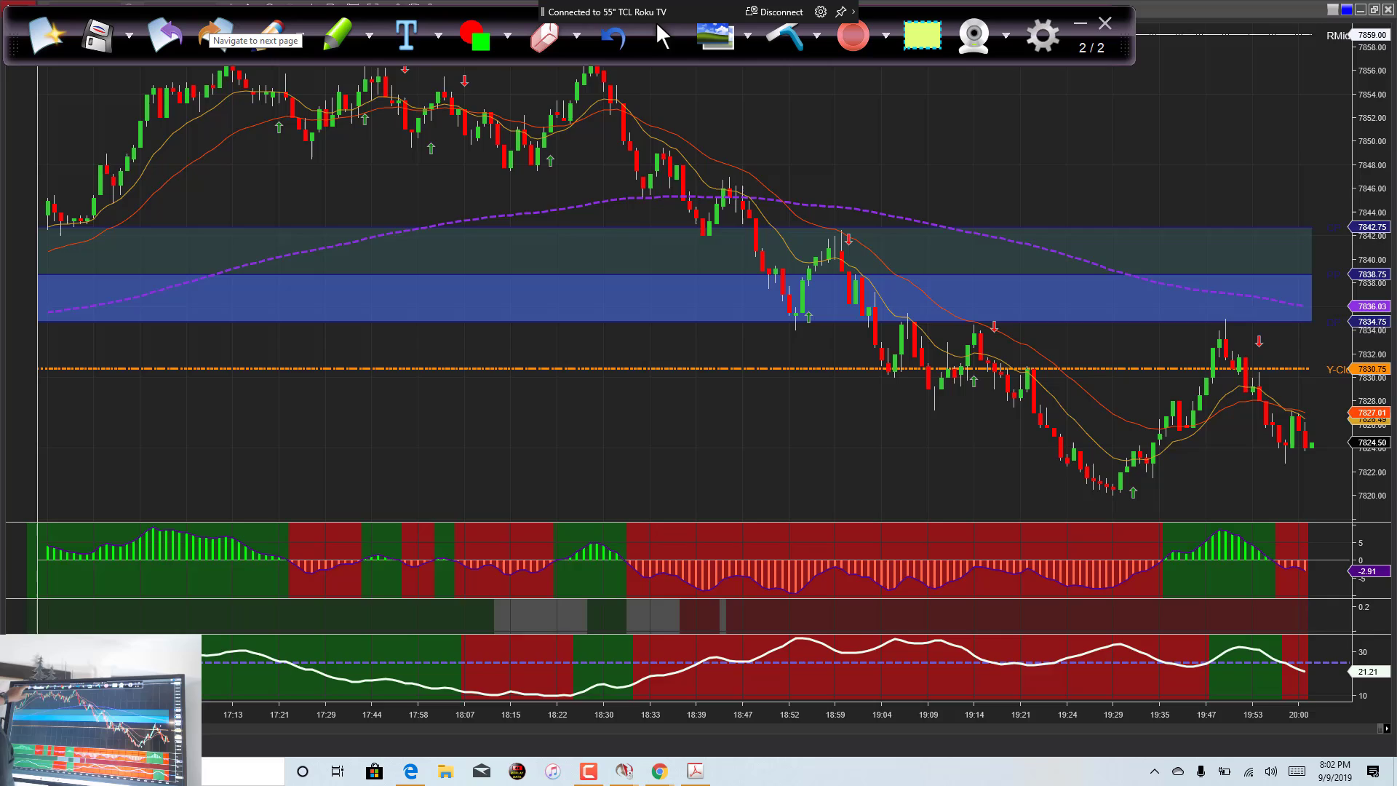
{"action": "left_click", "coordinate": [165, 36]}
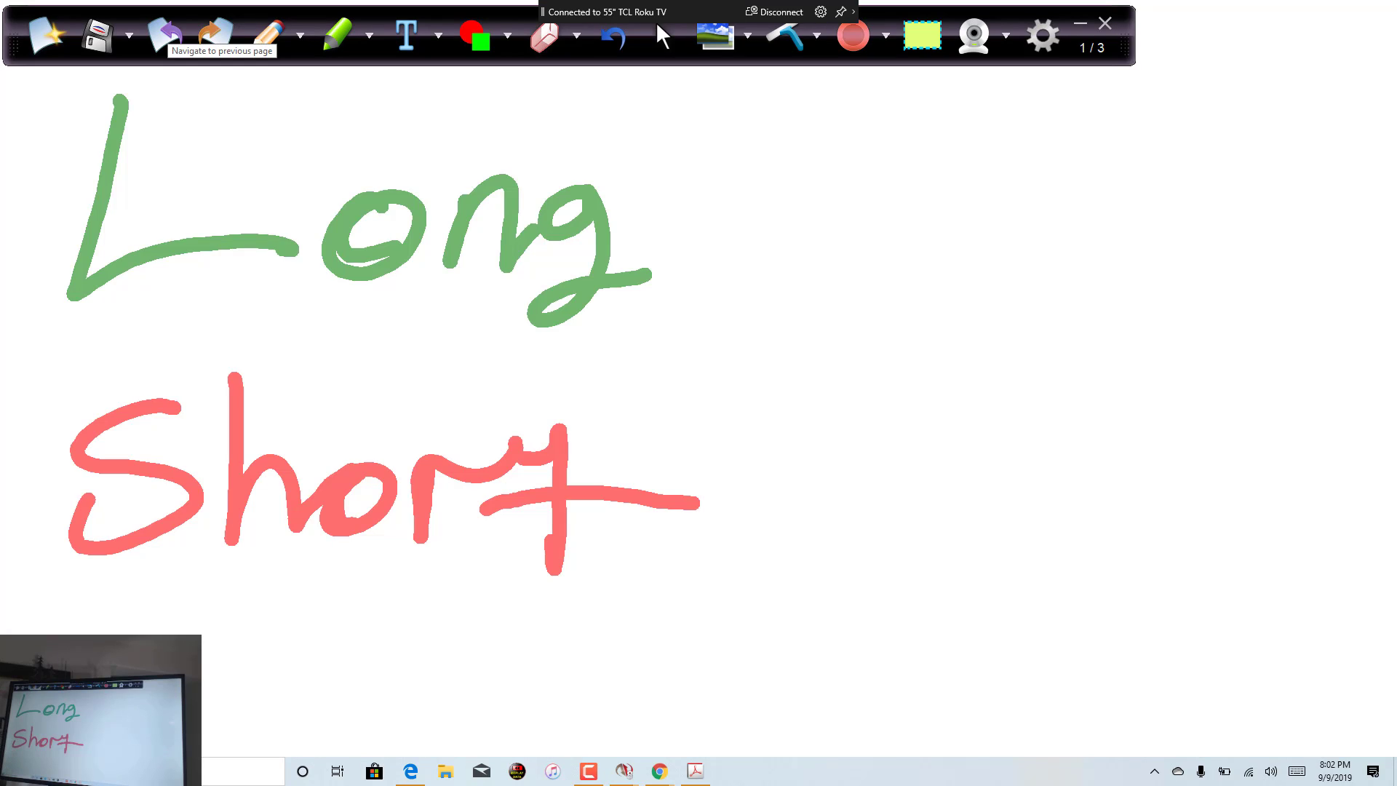
{"action": "left_click", "coordinate": [368, 36]}
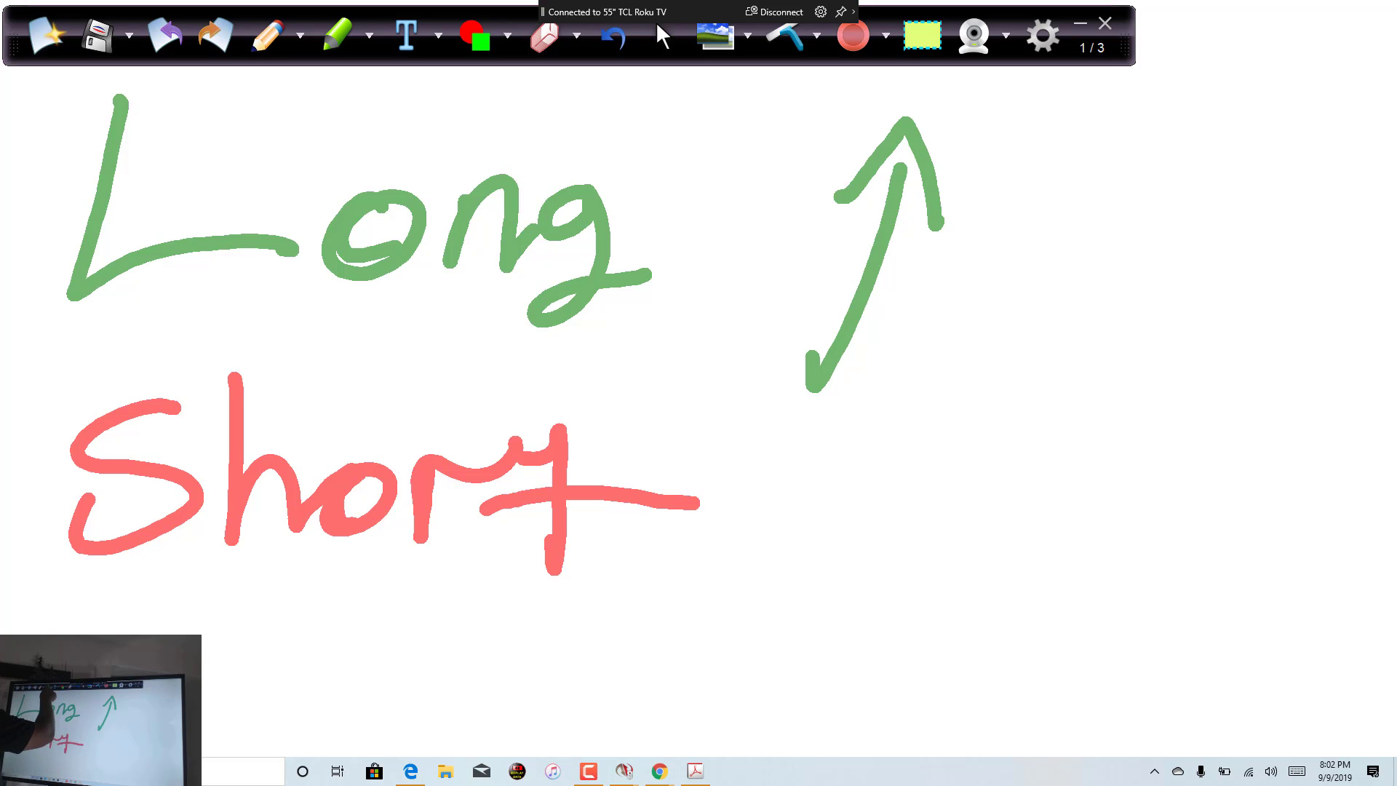
{"action": "left_click", "coordinate": [337, 35]}
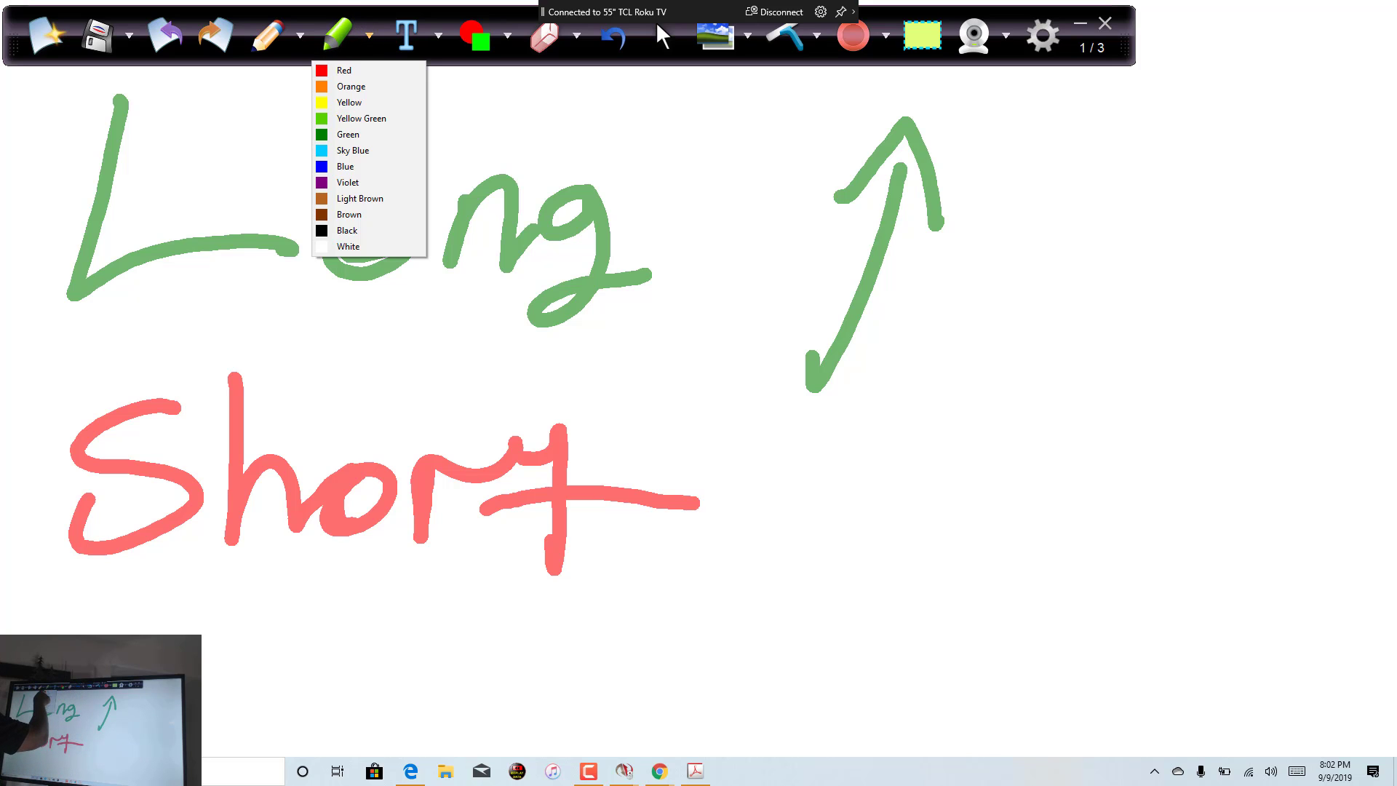
{"action": "left_click", "coordinate": [344, 70]}
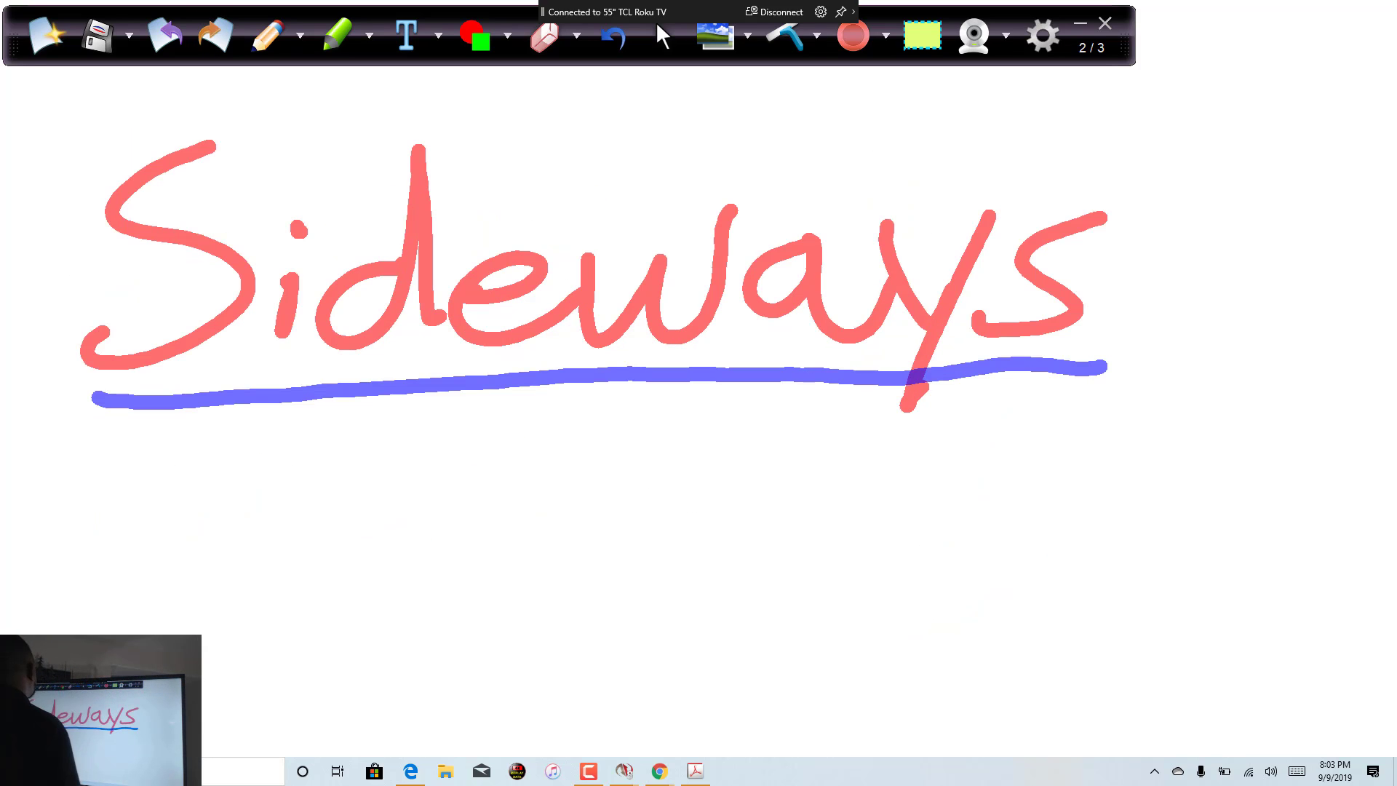
{"action": "mouse_move", "coordinate": [217, 36]}
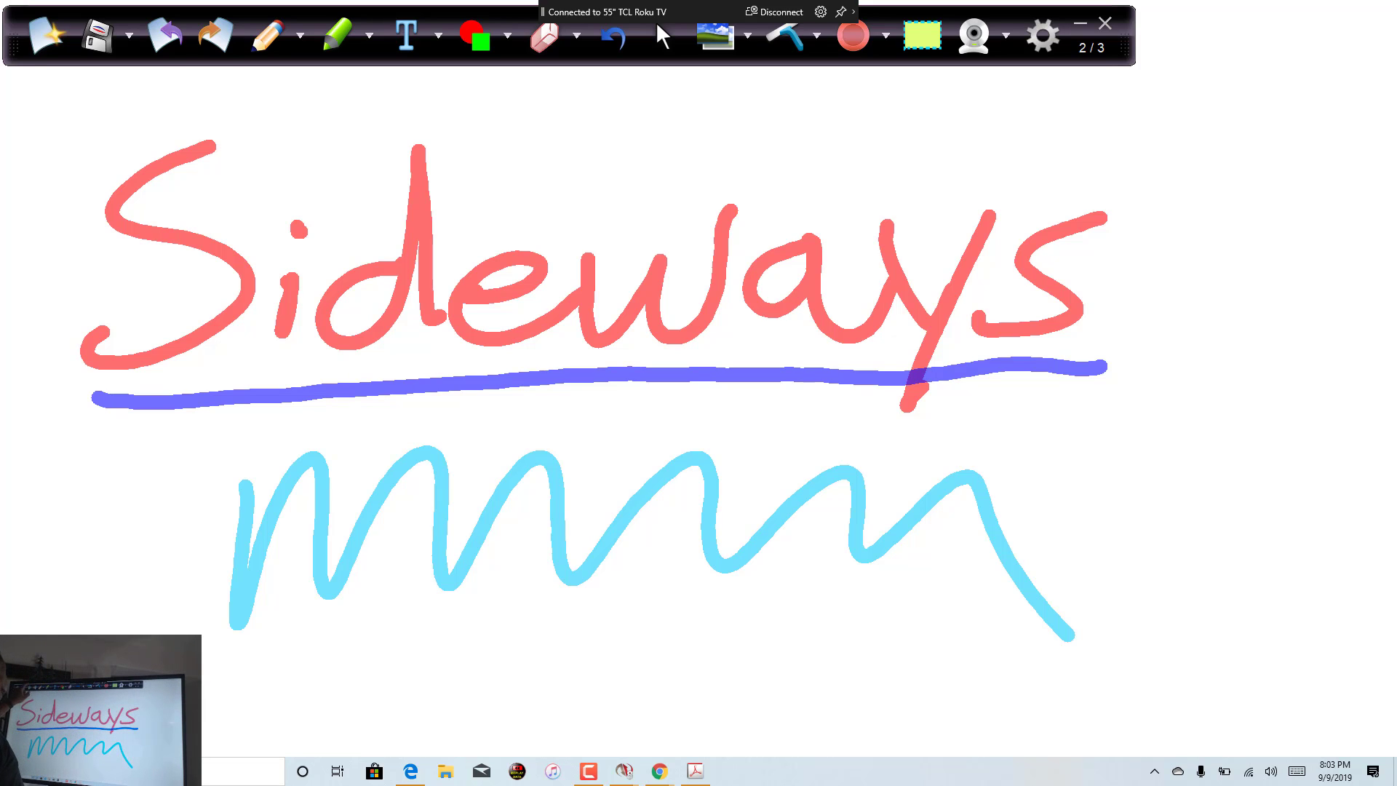
- Page back to Long/Short, then switch to desktop annotation mode over the NinjaTrader chart
{"action": "left_click", "coordinate": [165, 36]}
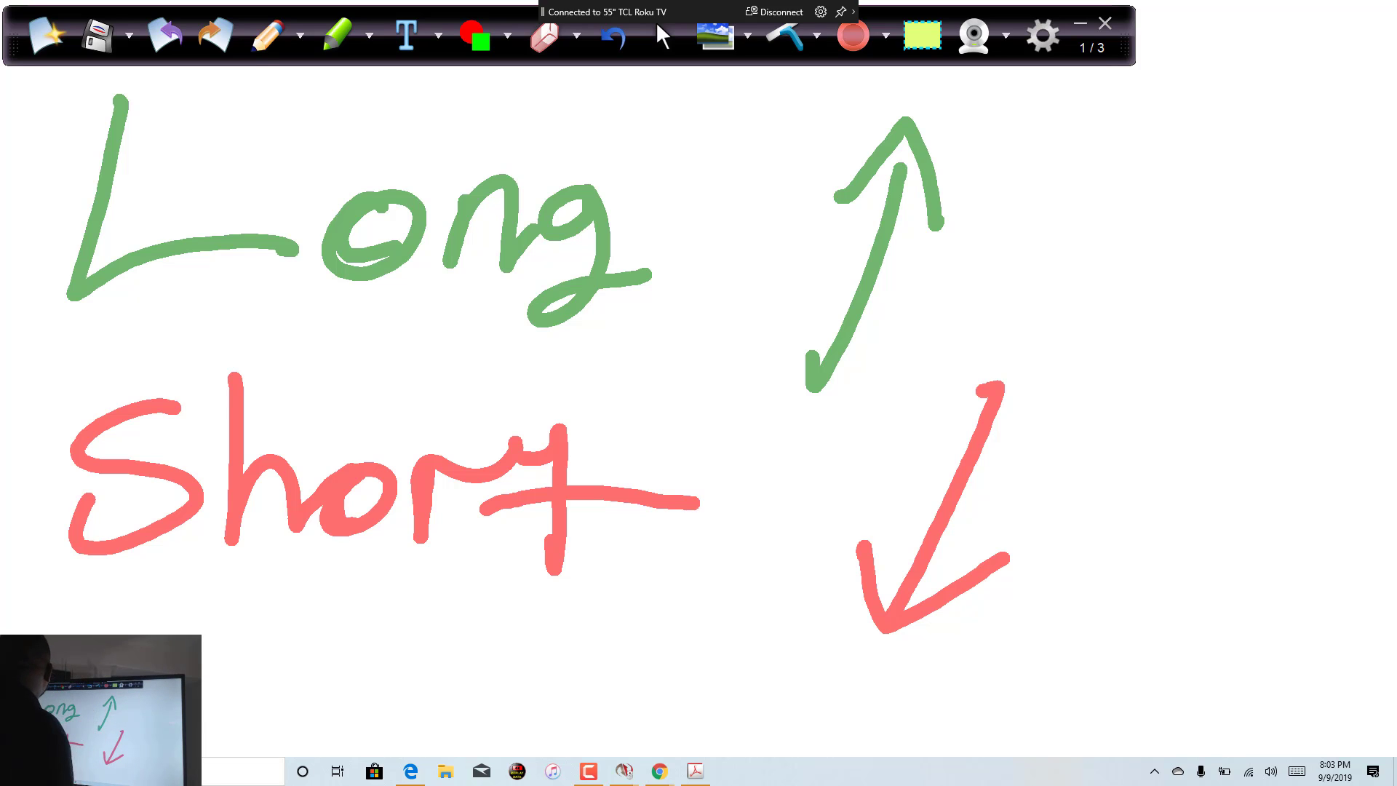
{"action": "left_click", "coordinate": [214, 37]}
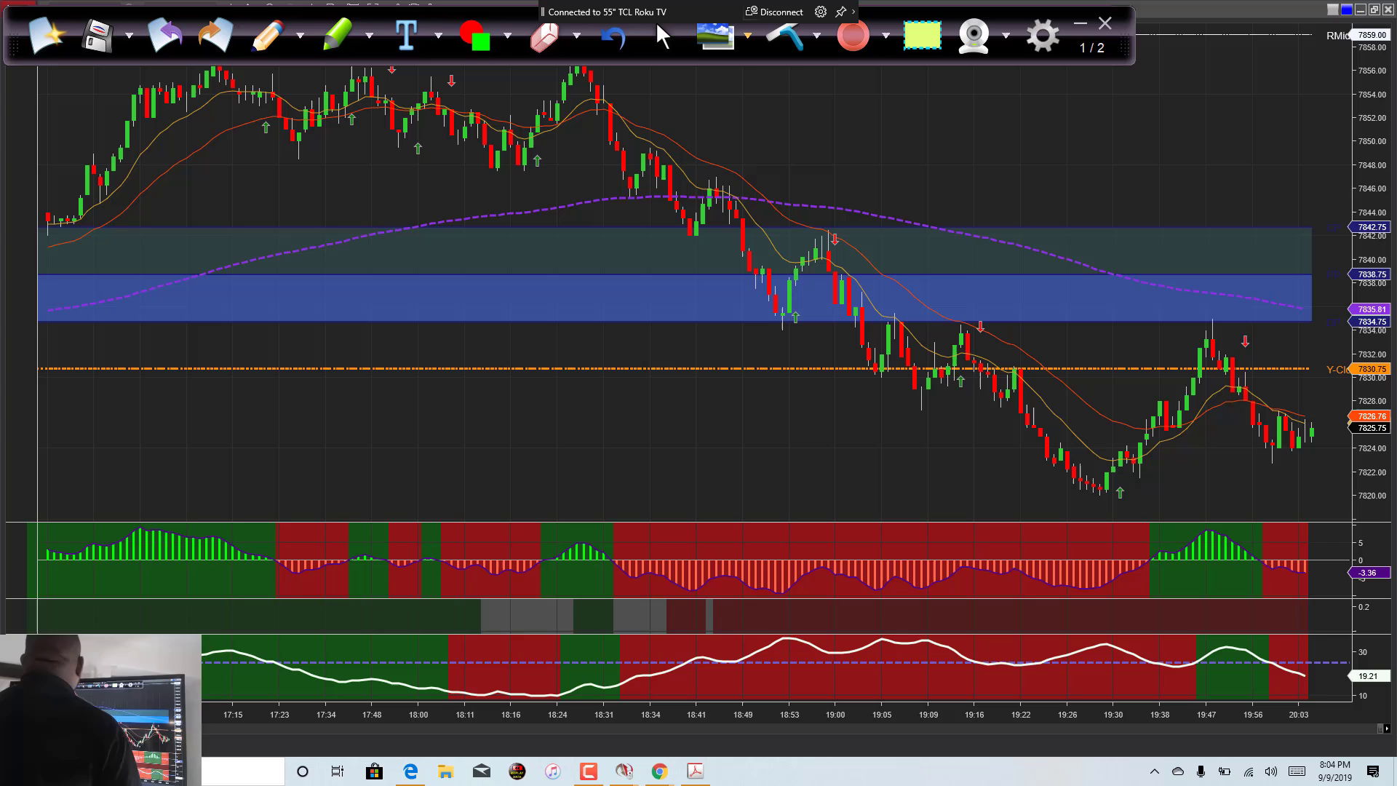
{"action": "mouse_move", "coordinate": [715, 35]}
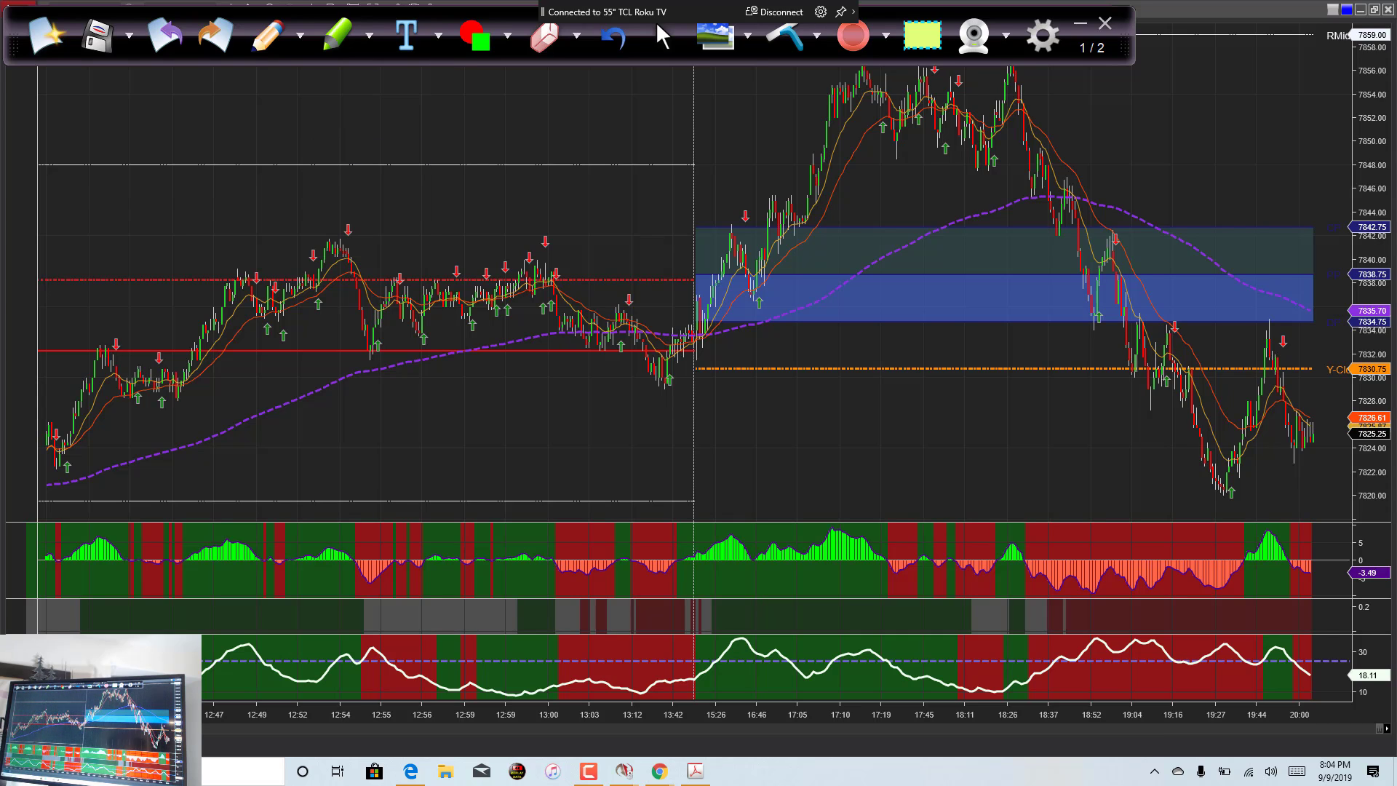
- Pick the pen and loop the flat 12:47–13:44 price range in light blue
{"action": "left_click", "coordinate": [365, 37]}
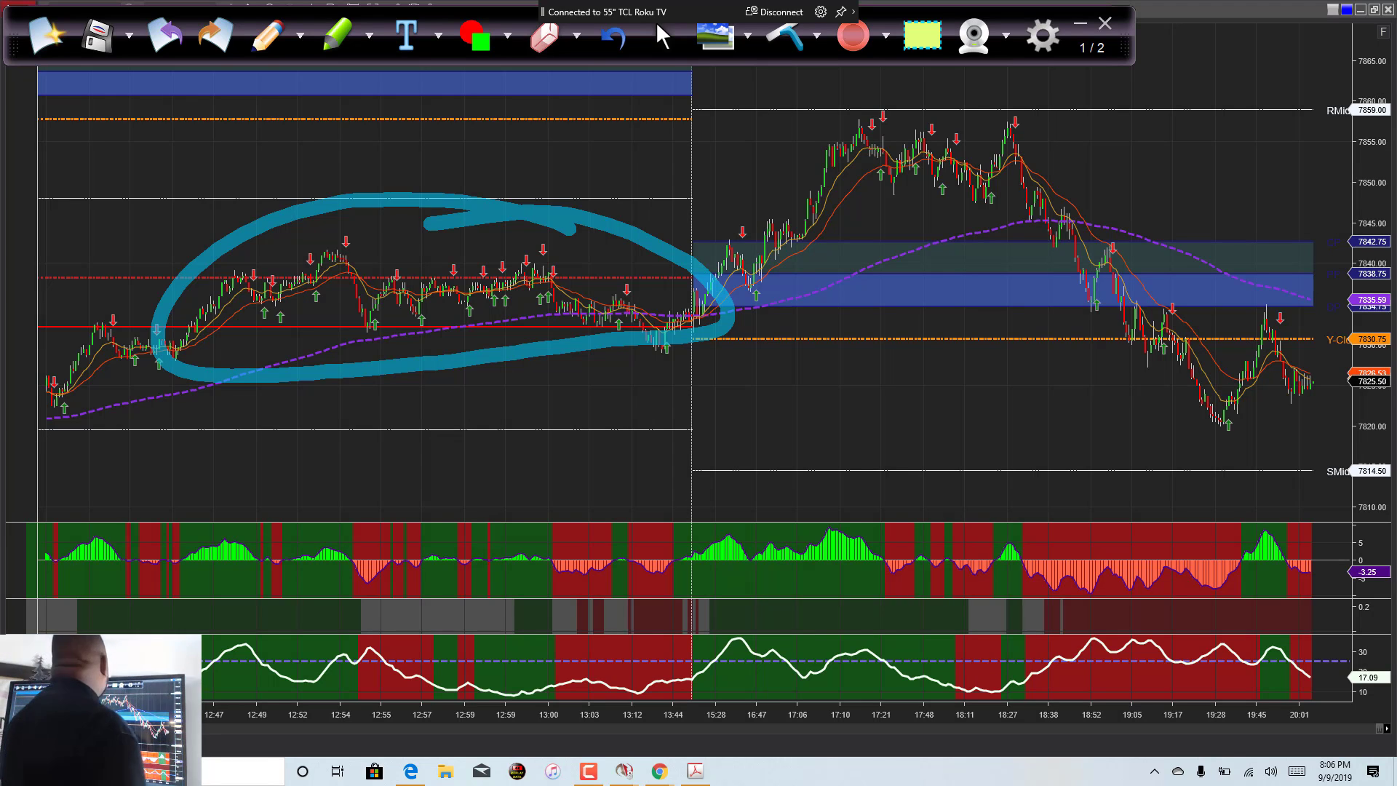
- Clear the sky-blue loop, sketch up, sideways and down paths by the last candles, then erase them
{"action": "left_click", "coordinate": [608, 36]}
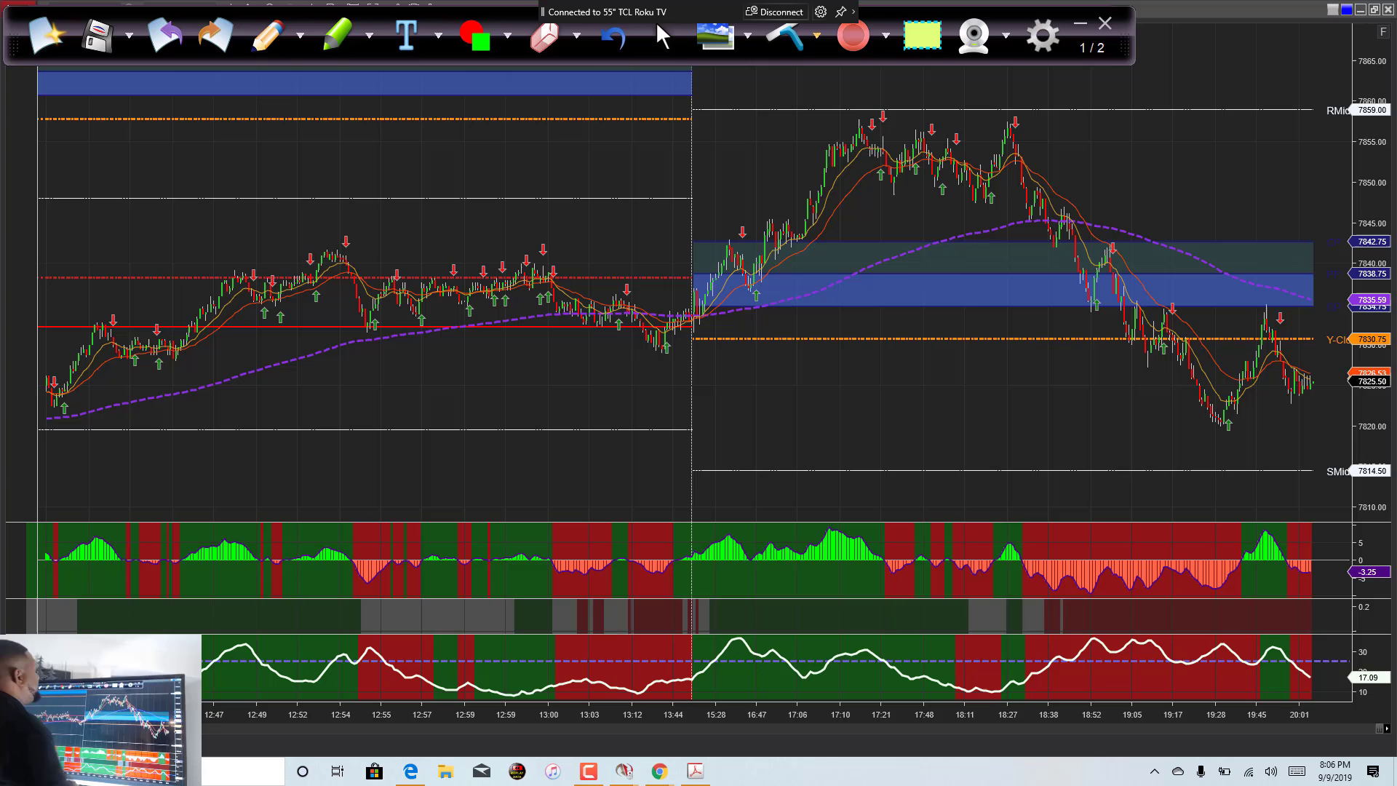
{"action": "mouse_move", "coordinate": [787, 36]}
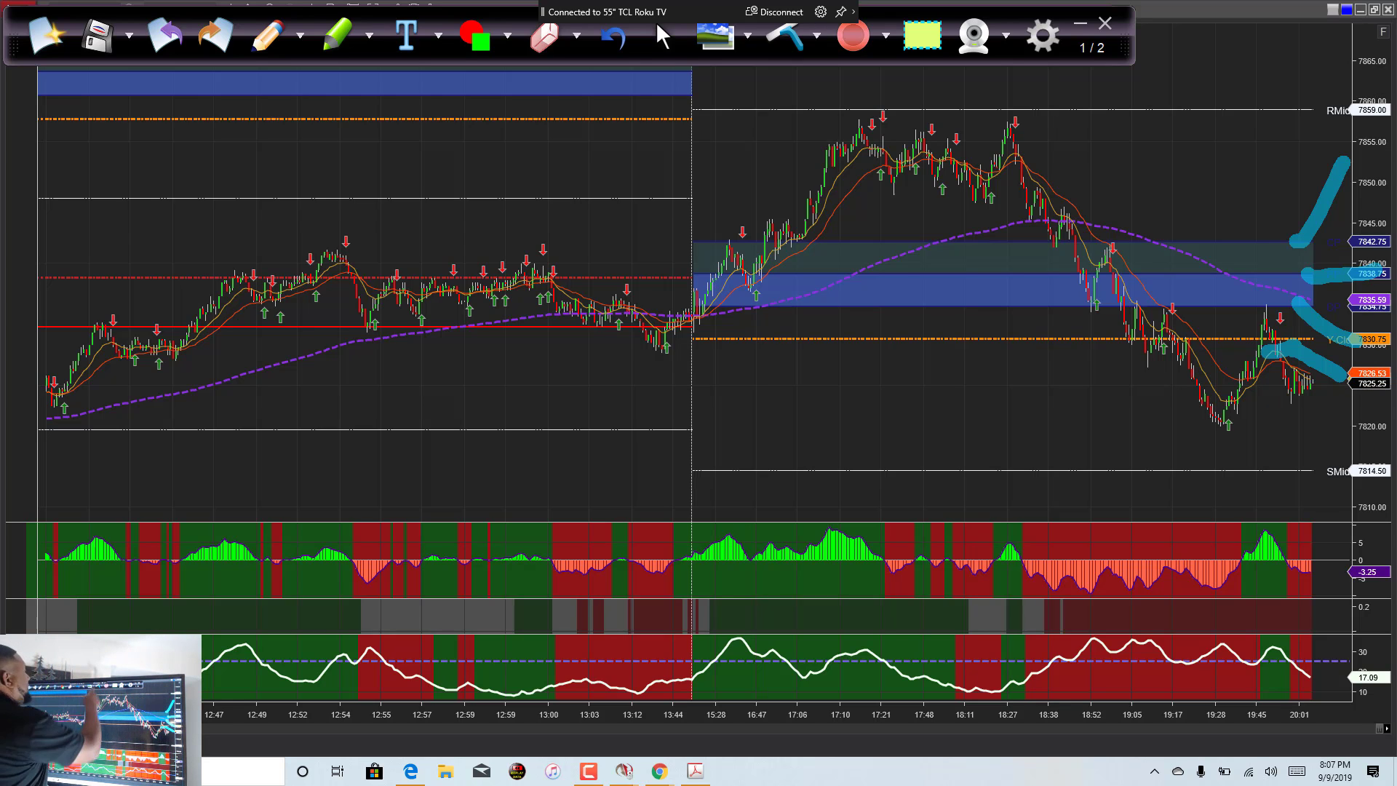
{"action": "left_click", "coordinate": [790, 37]}
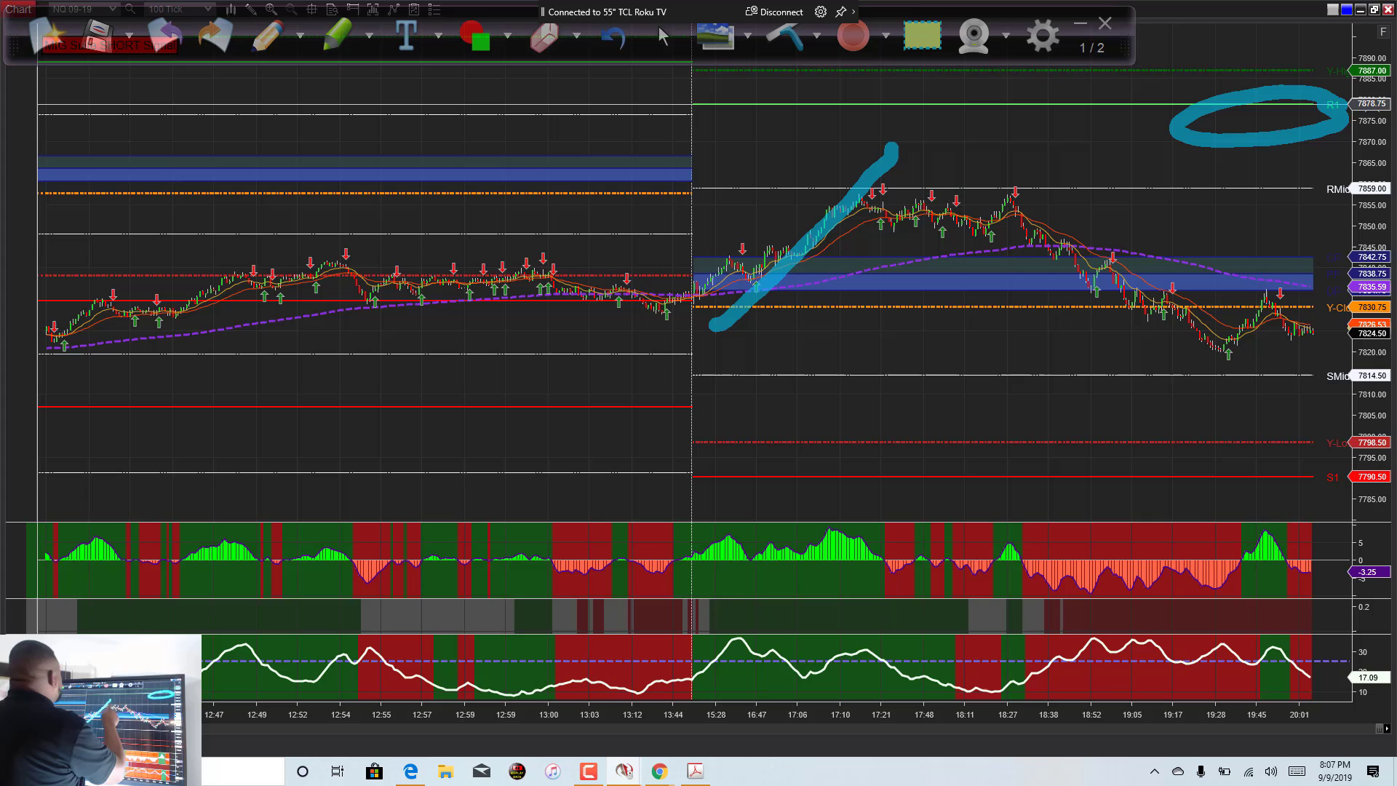
- Ring the rally top and the S1 level in sky blue, then clear all markup
{"action": "left_click", "coordinate": [508, 38]}
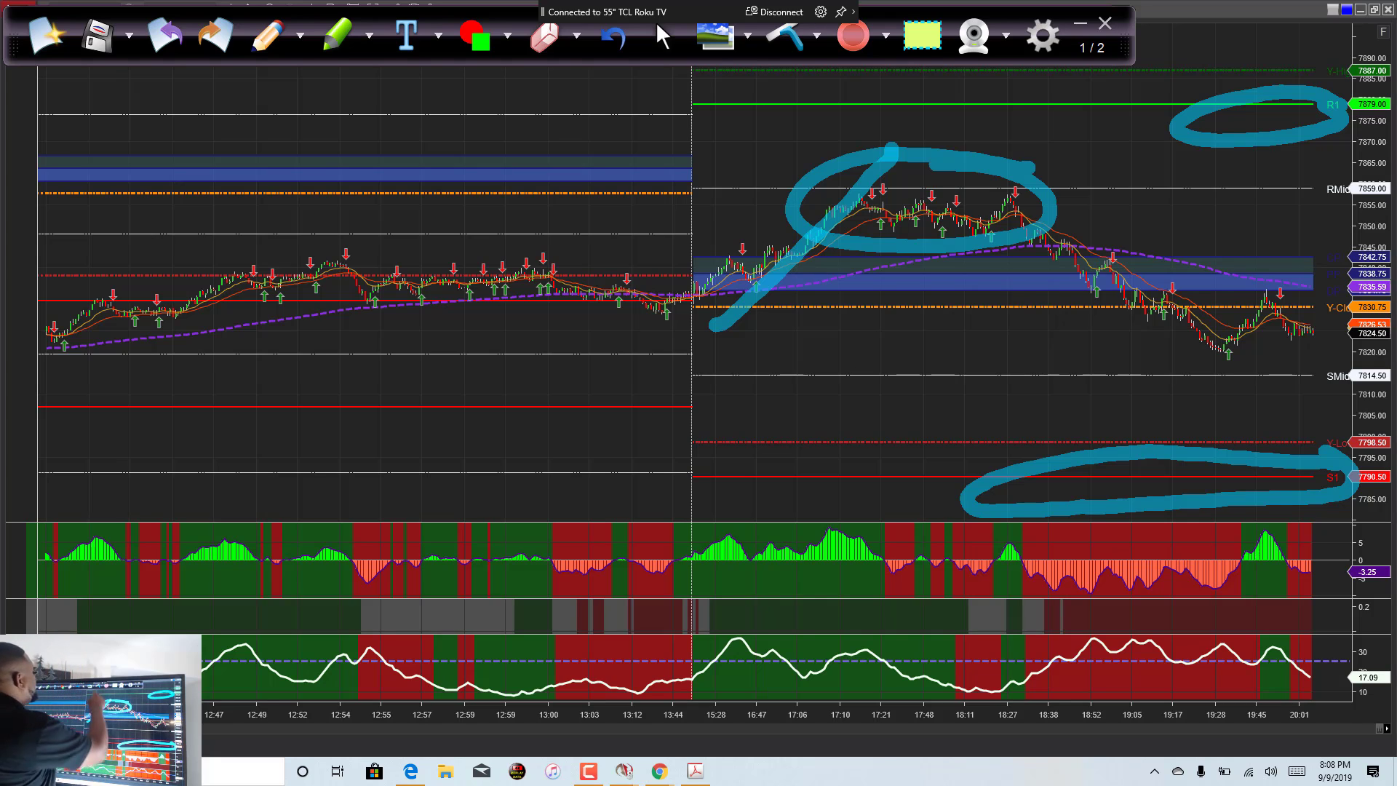
{"action": "left_click", "coordinate": [787, 35]}
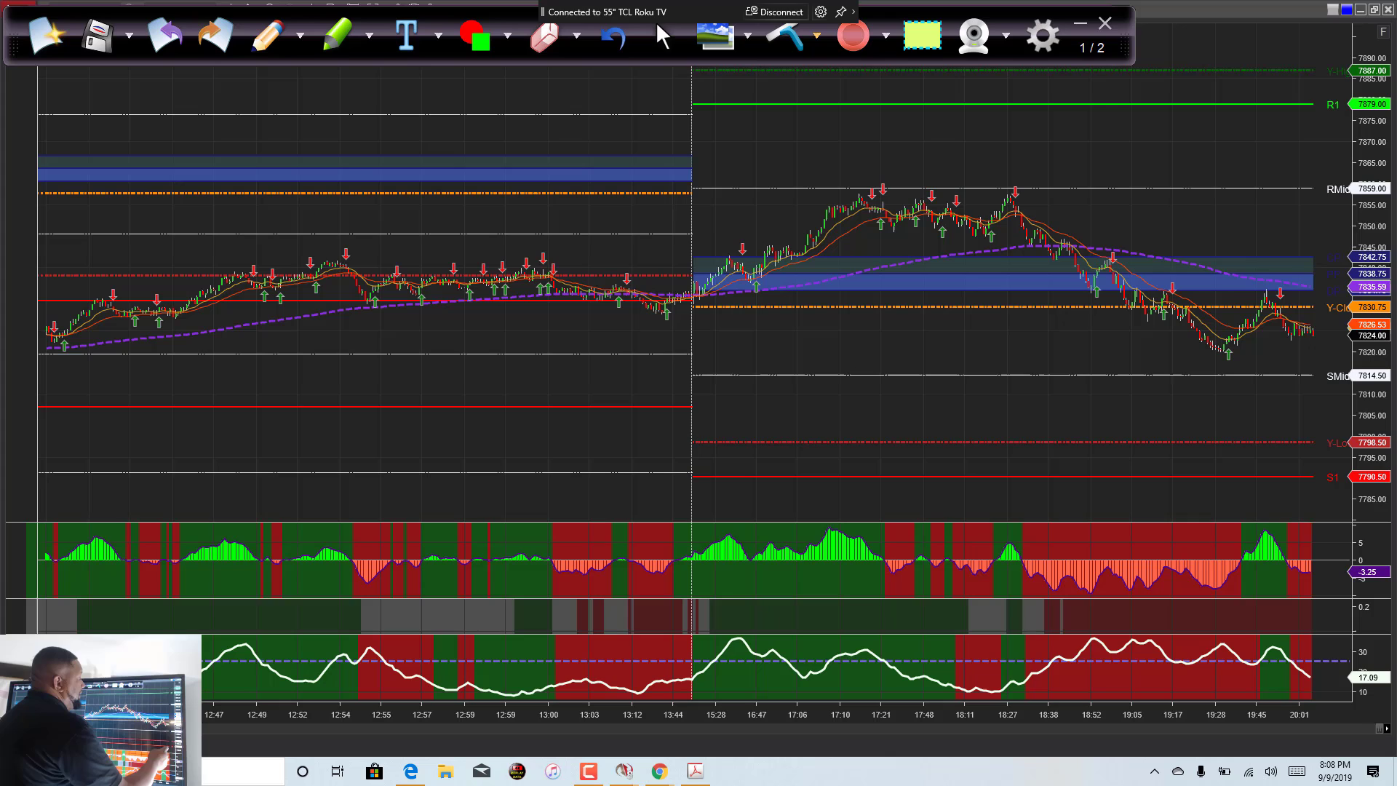
{"action": "mouse_move", "coordinate": [1328, 465]}
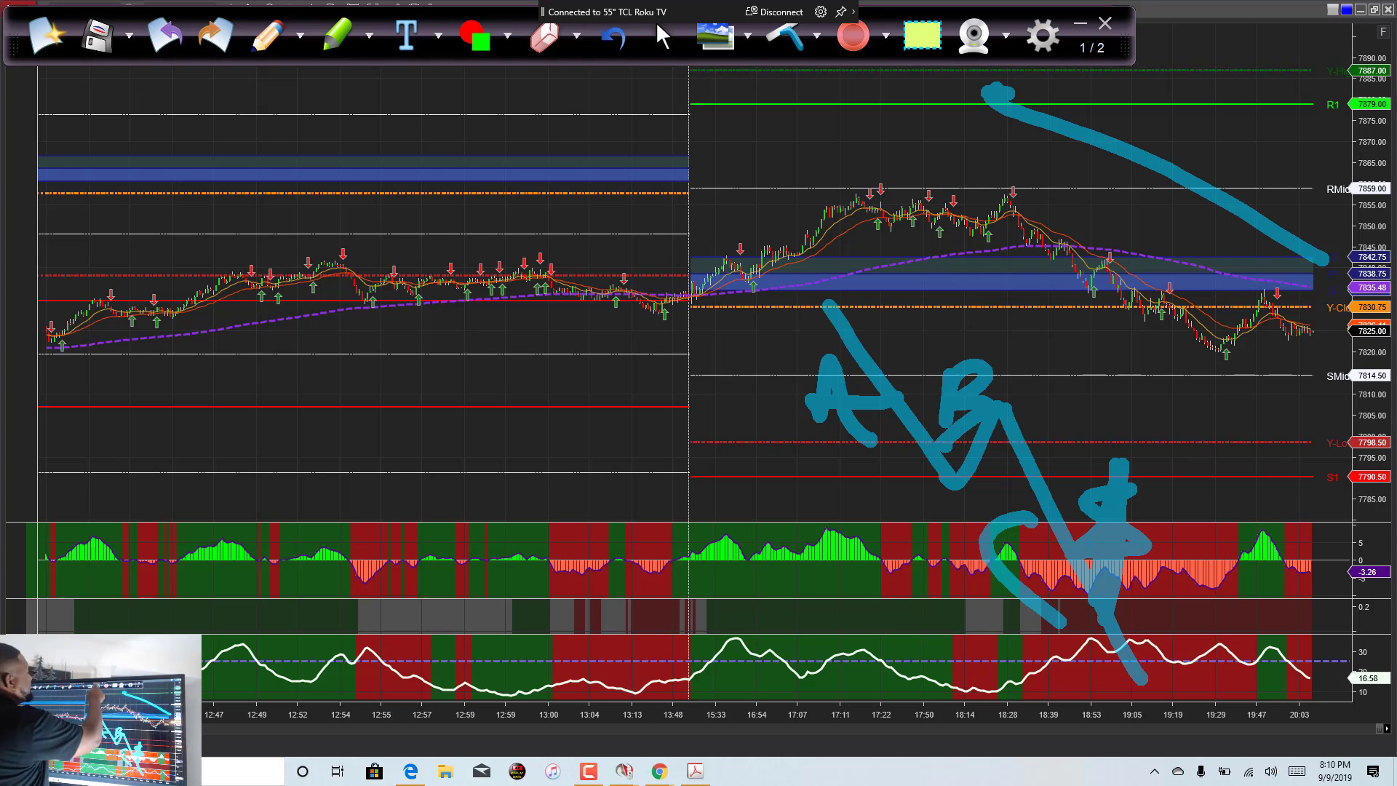
- Circle R1, S1 and the latest bounce, zigzag along the decline, then clear the page
{"action": "left_click", "coordinate": [787, 35]}
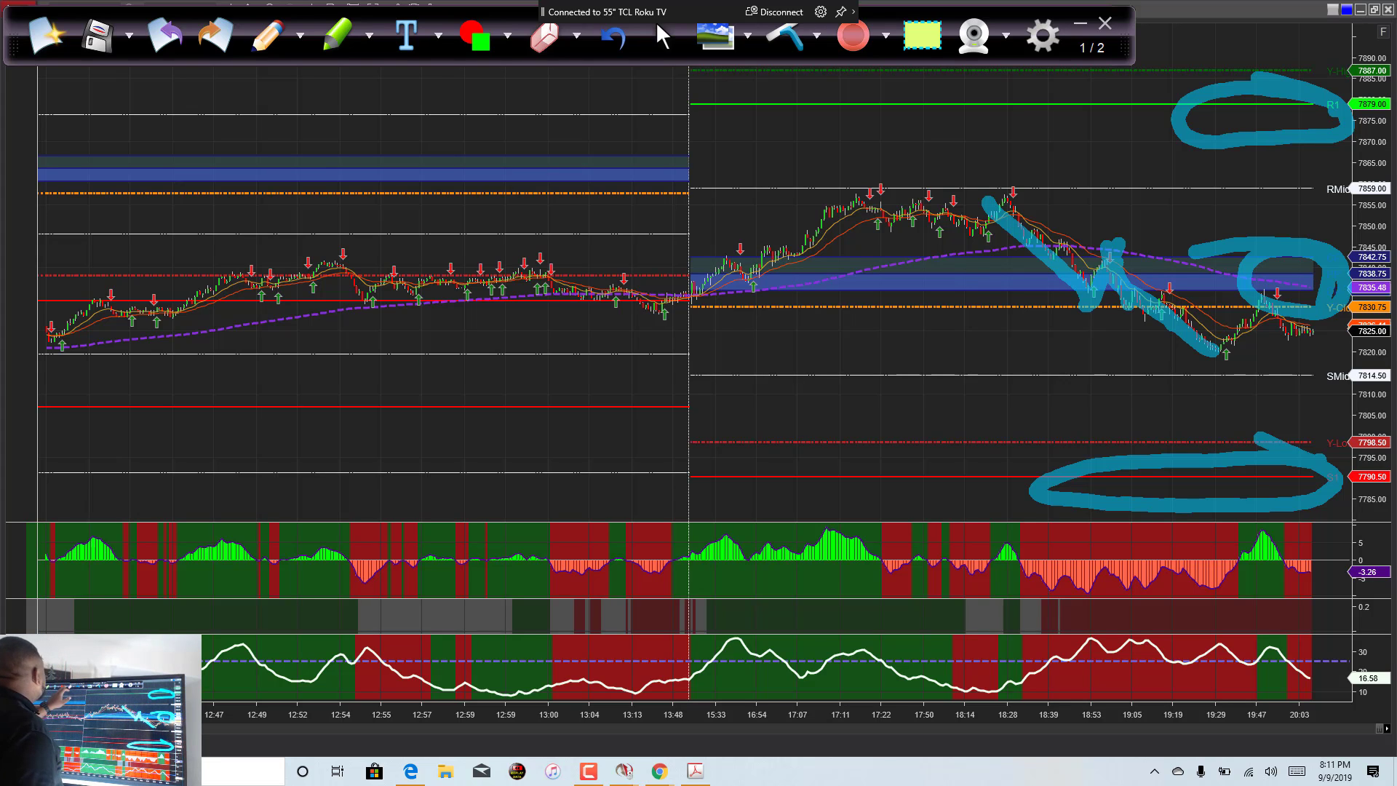
{"action": "left_click", "coordinate": [541, 36]}
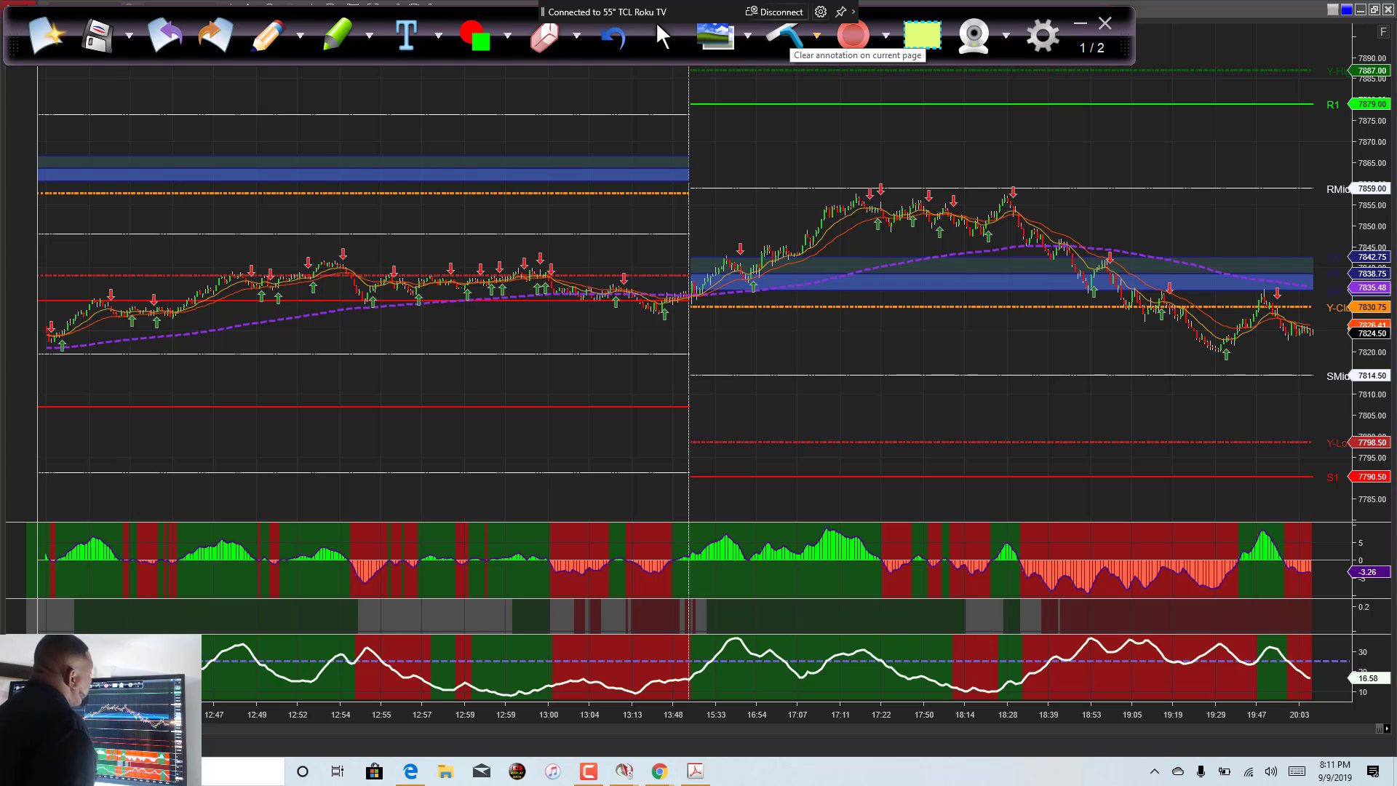